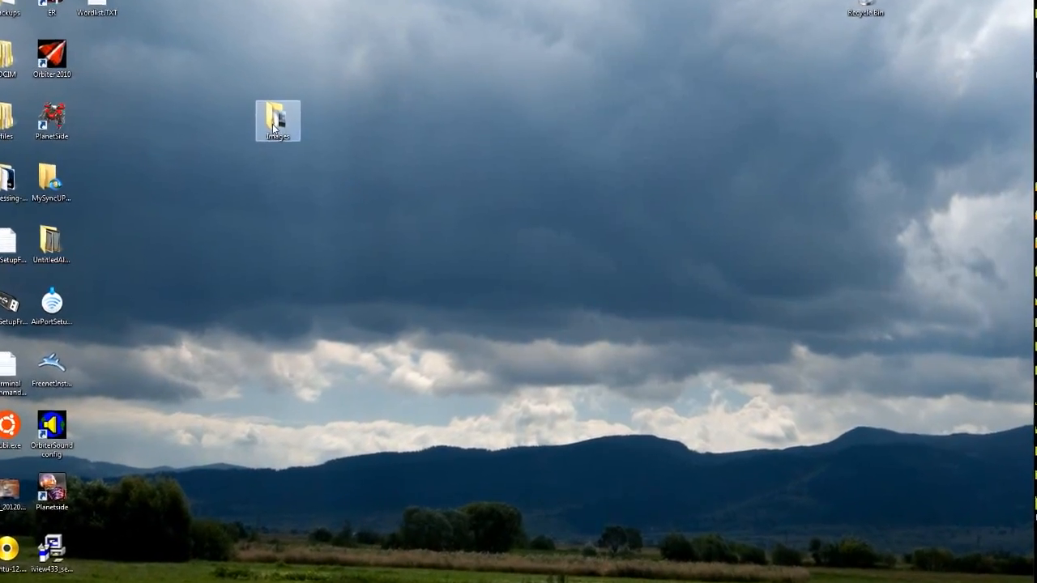
Batch-rename the 25 pictures in the Images folder to numbered 'Image (n)' names and check them
double_click(277, 115)
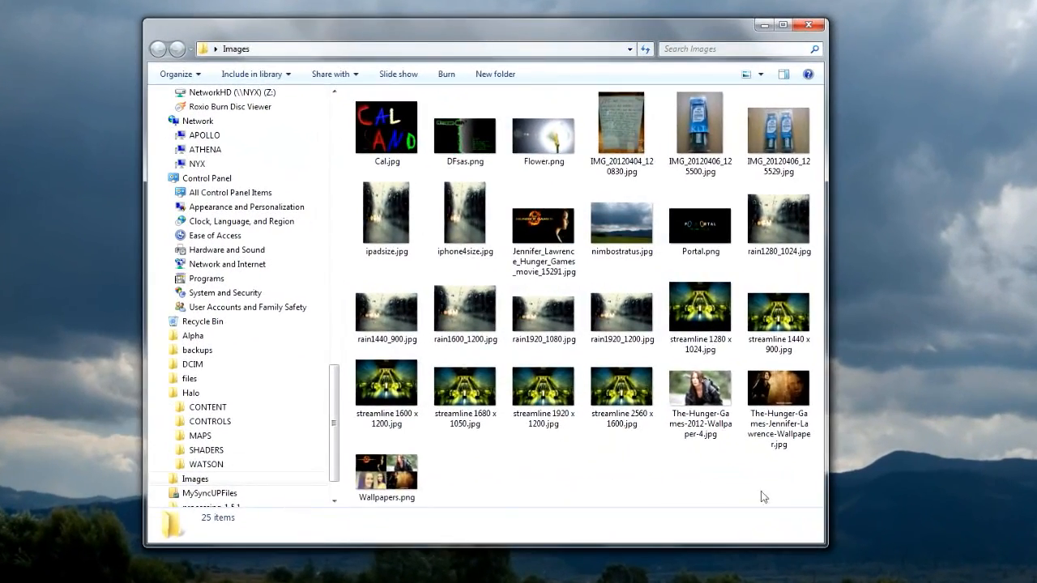
key("ctrl+a")
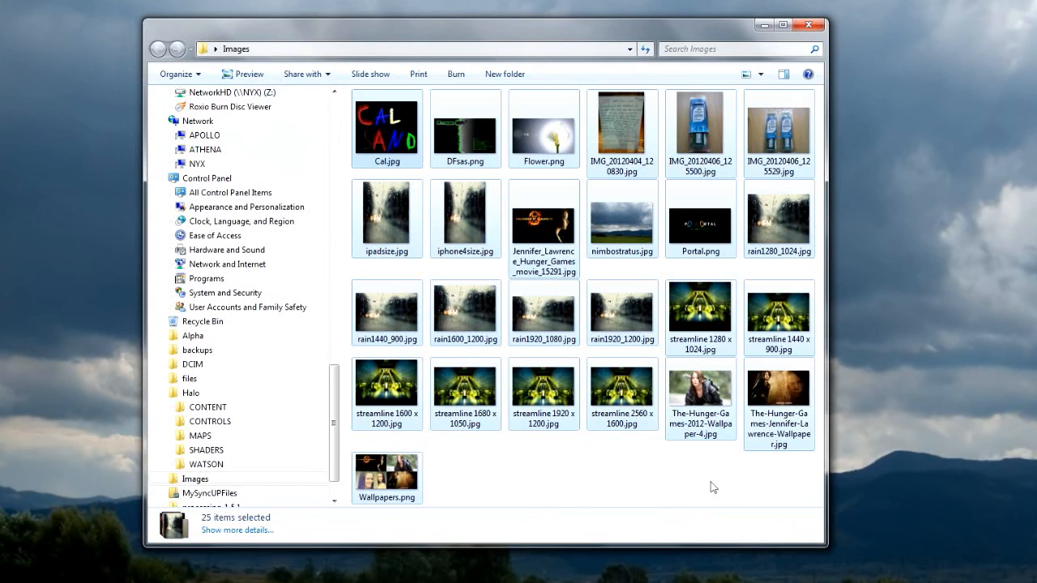
left_click(386, 129)
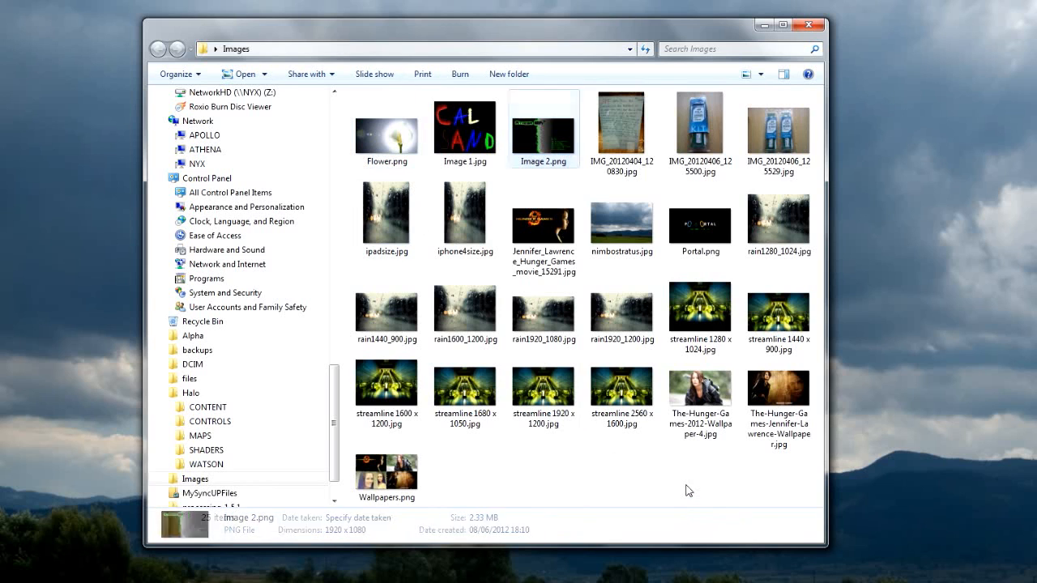
key("ctrl+a")
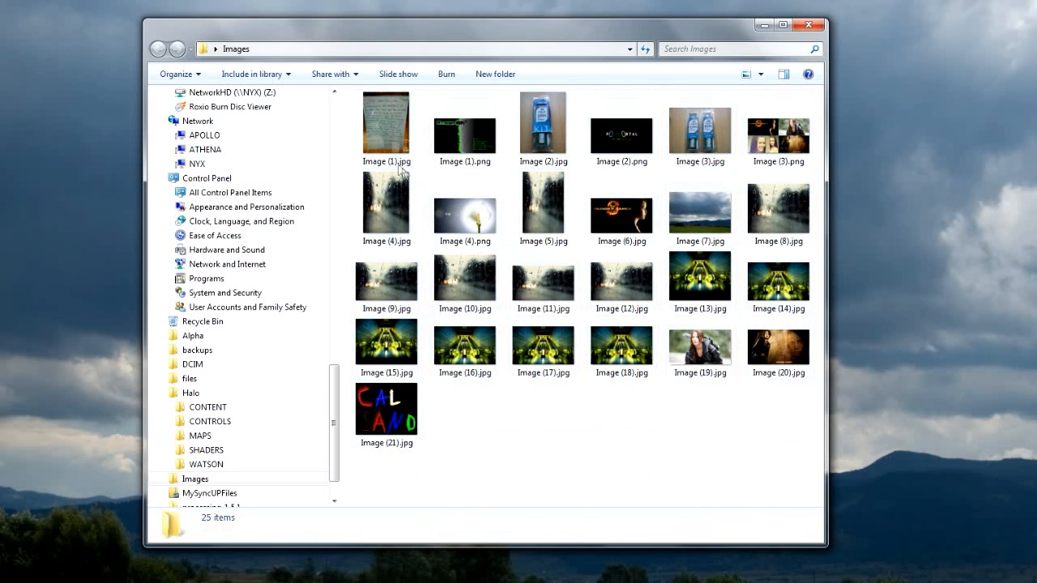
left_click(387, 124)
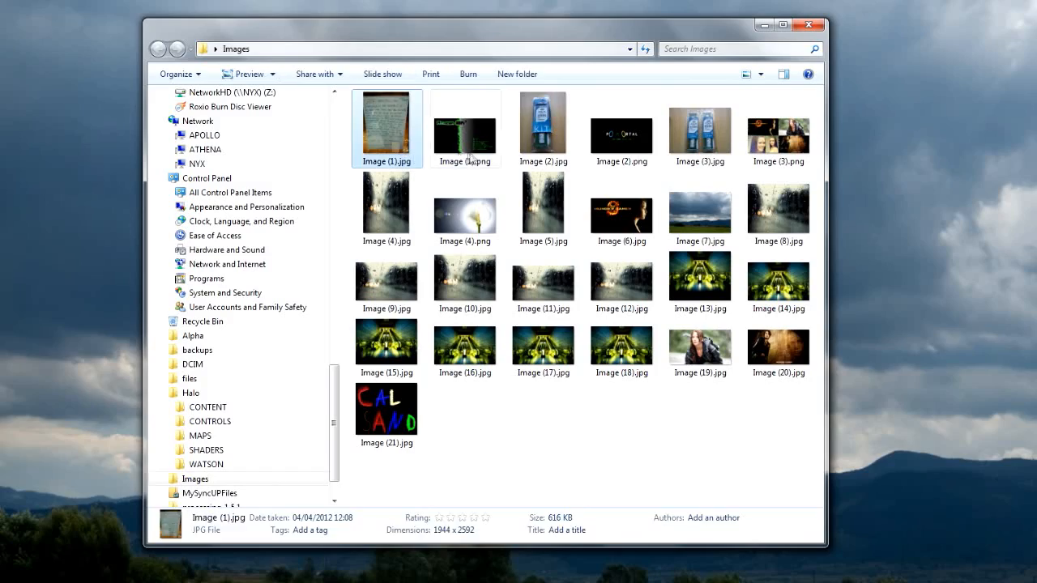
left_click(622, 129)
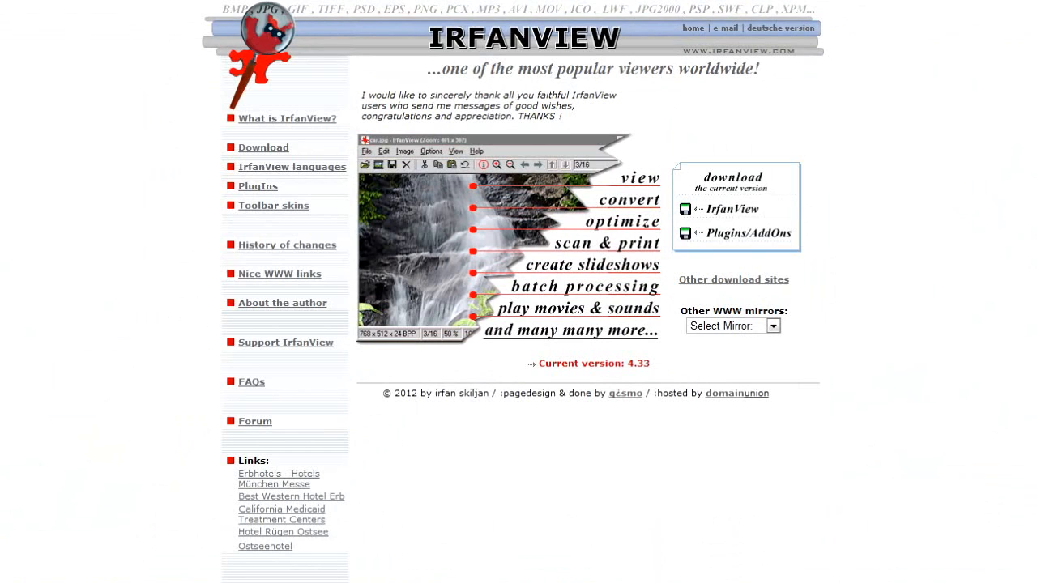
mouse_move(294, 160)
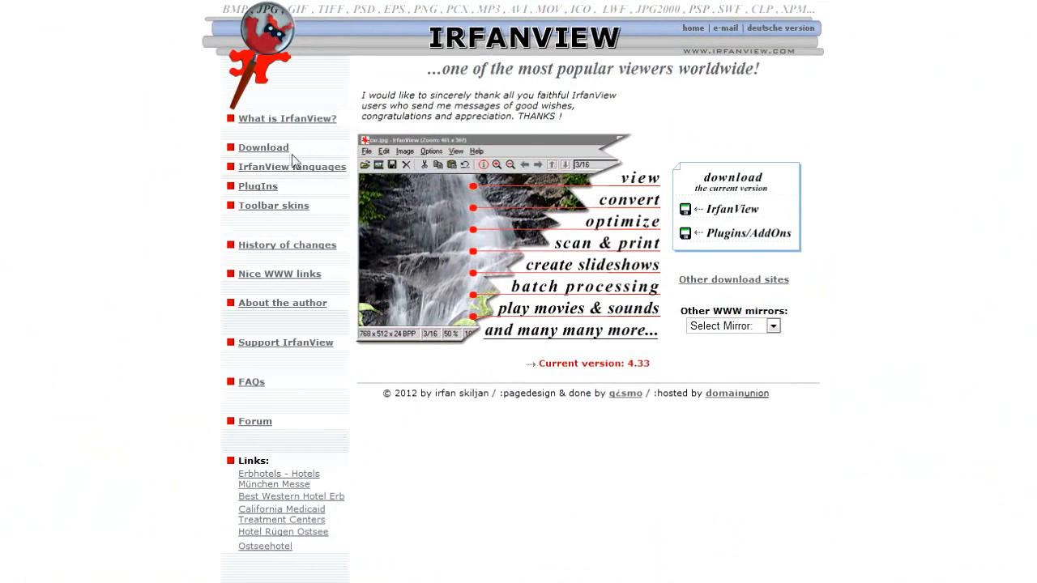
Go to irfanview.com's Download page and scroll to the download options
left_click(263, 147)
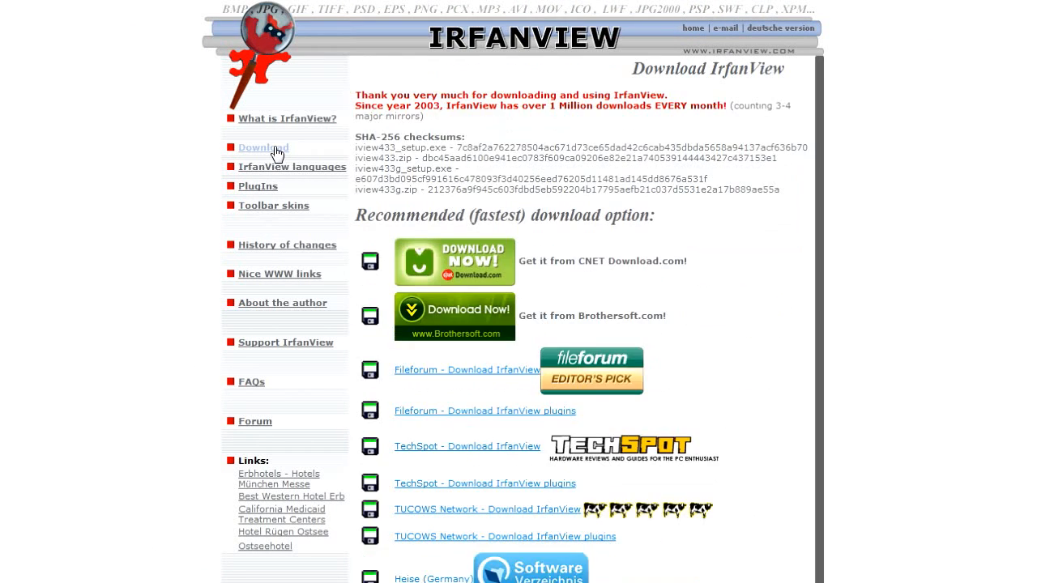
scroll("down", 3)
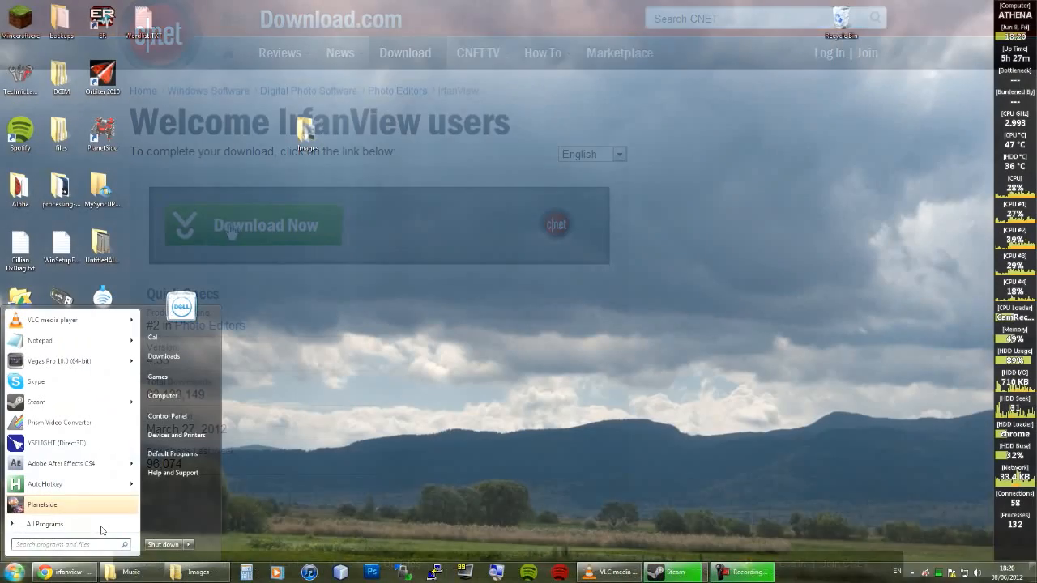
Launch IrfanView Thumbnails from the Start menu and browse to Desktop > Images
type("irfan")
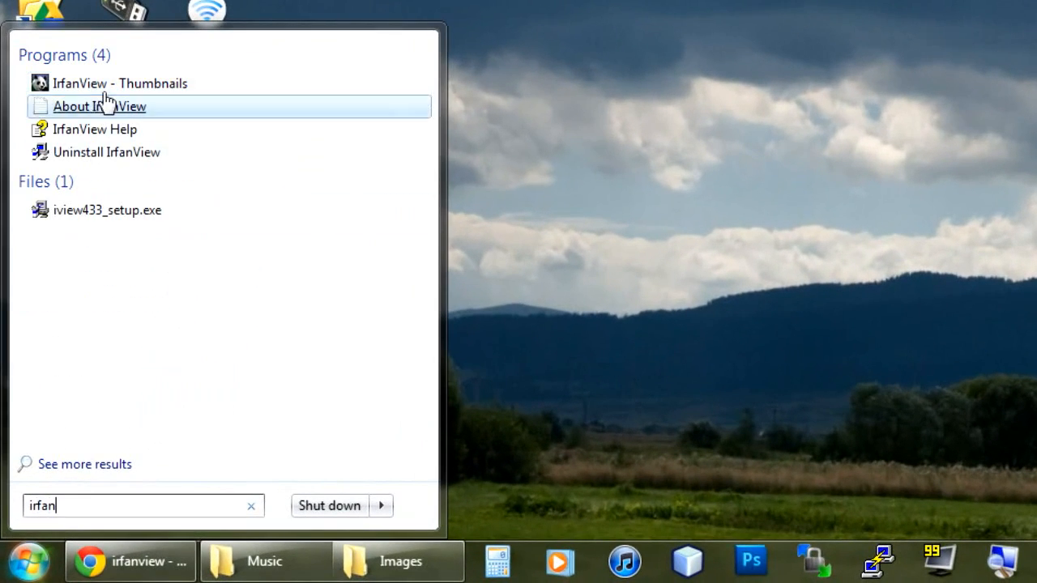
left_click(119, 83)
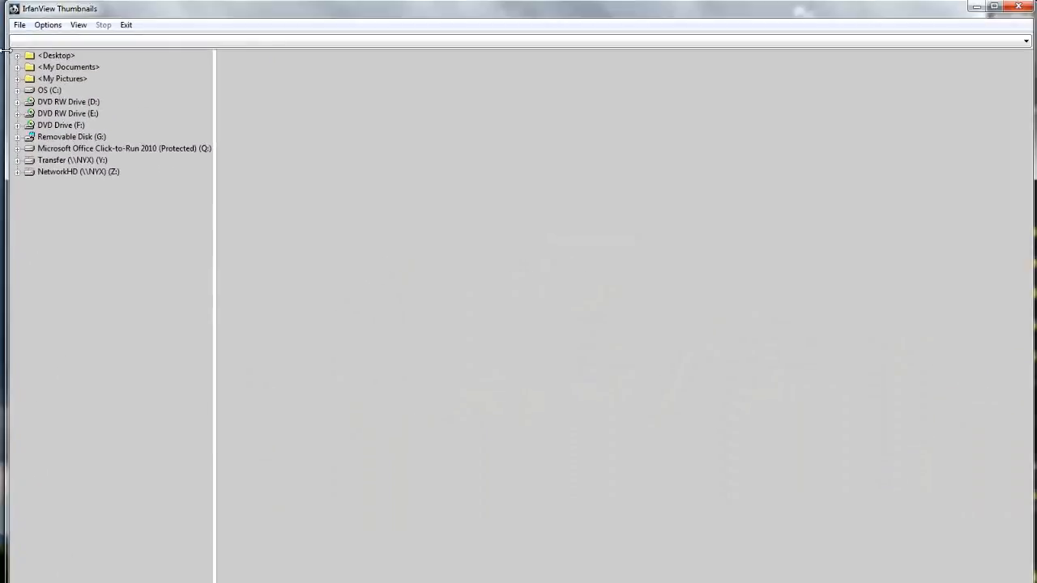
left_click(17, 55)
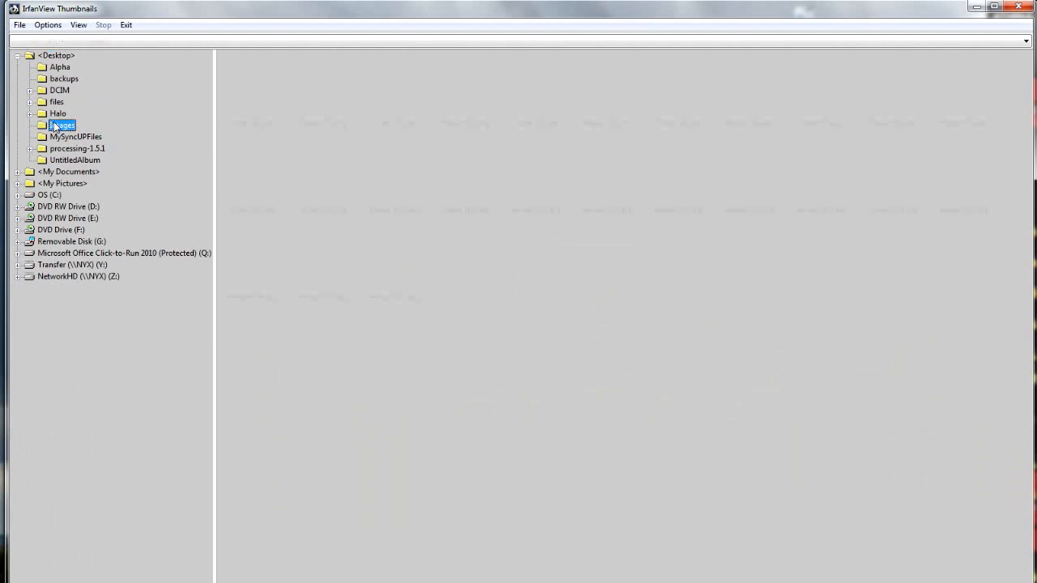
left_click(63, 124)
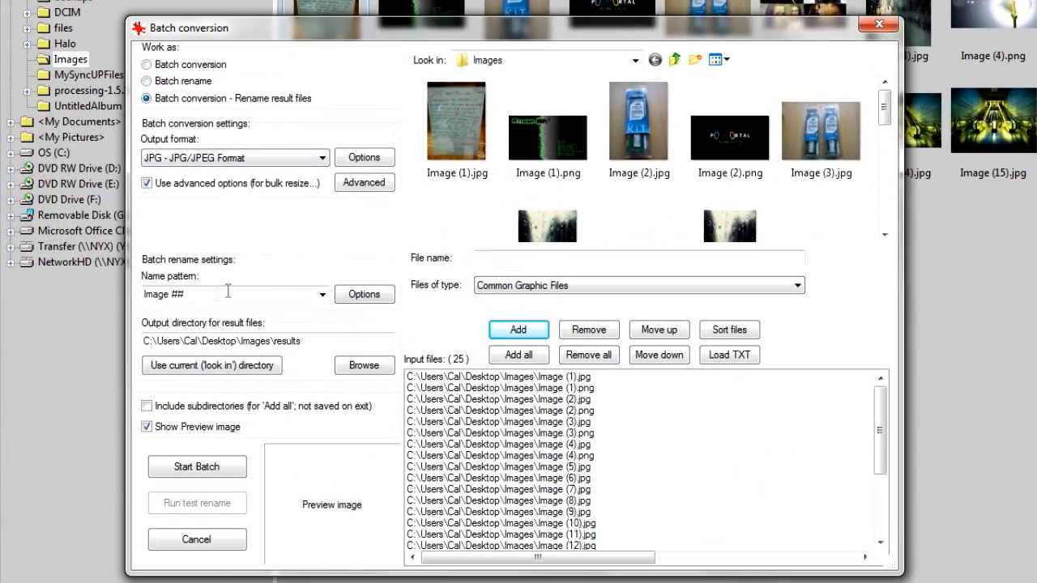
Enter 'Awesome Image ##' as the rename pattern and open the Advanced options
type("Awe")
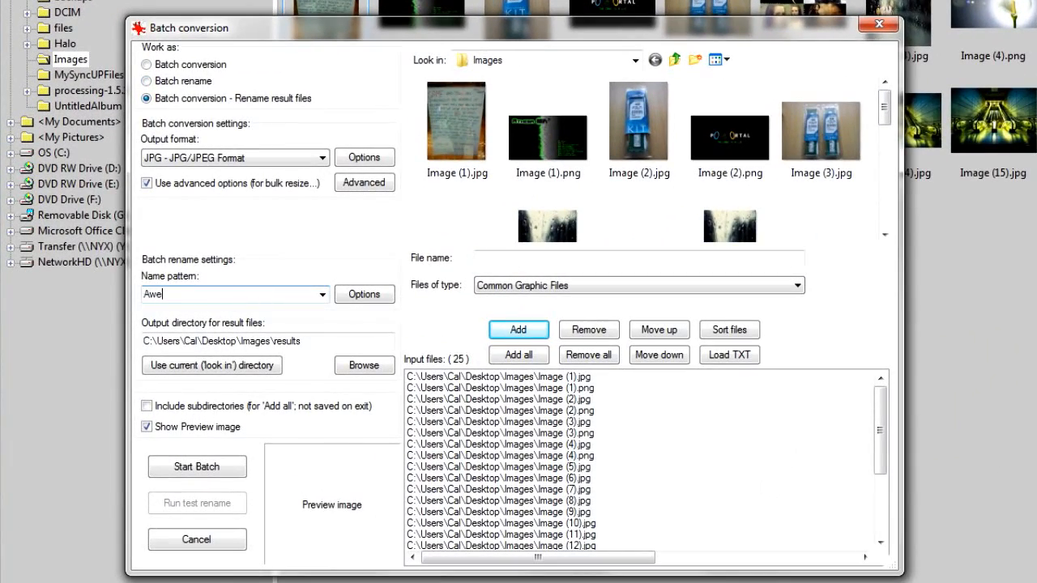
type("some Image")
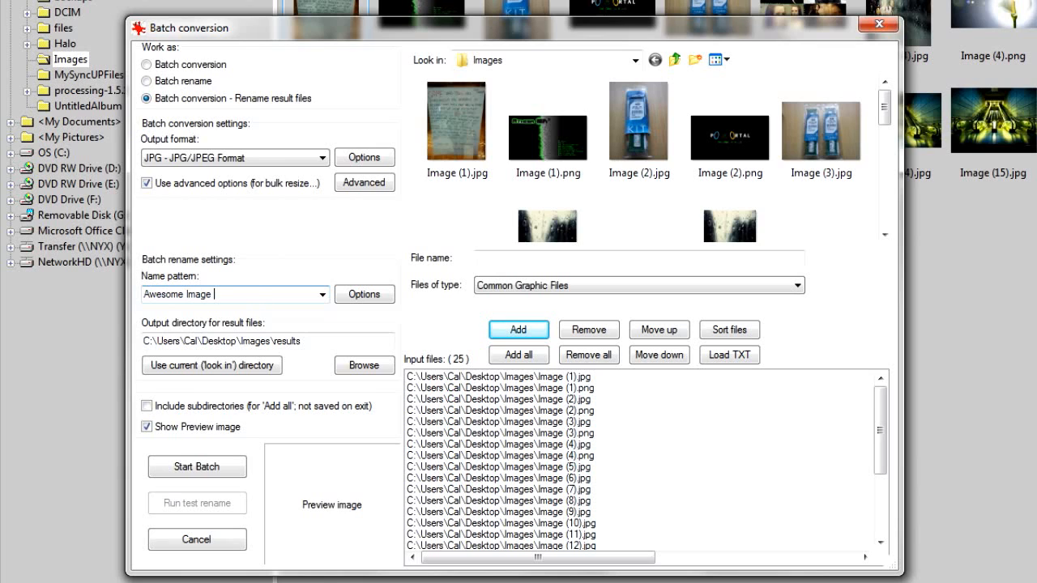
type("##")
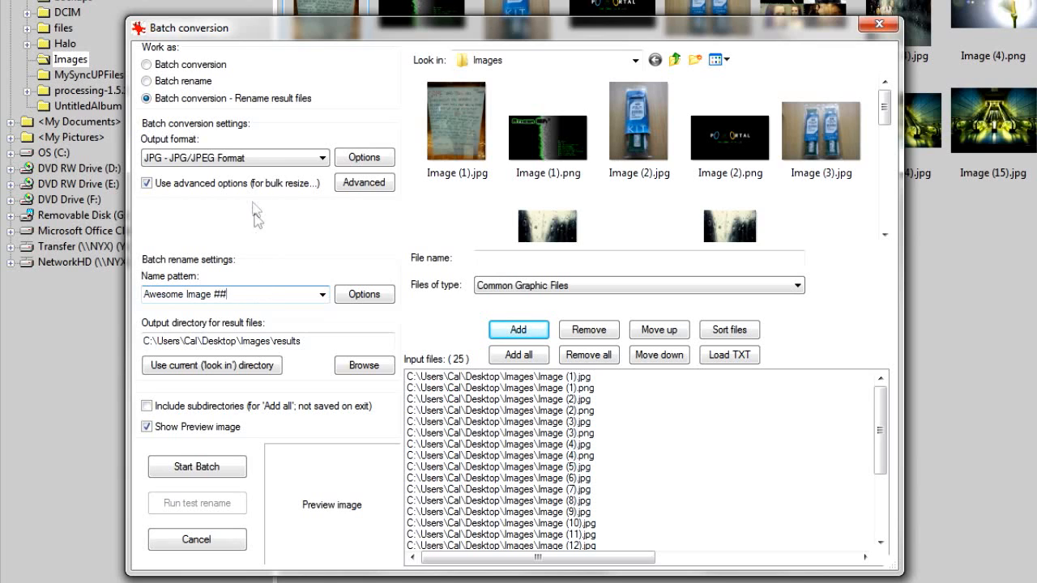
left_click(364, 157)
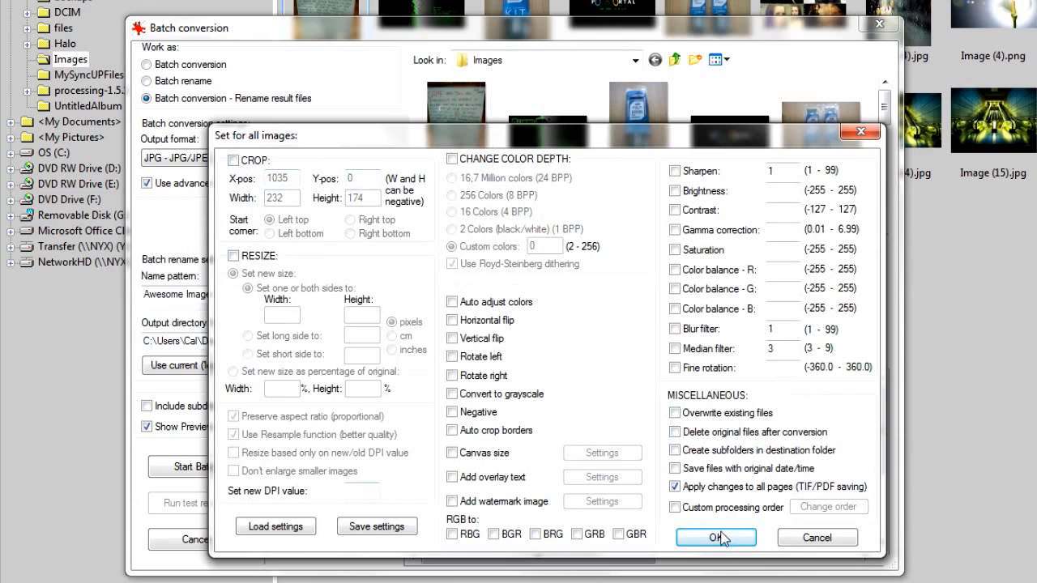
Leave the Advanced 'Set for all images' options unchanged and confirm with OK
left_click(715, 537)
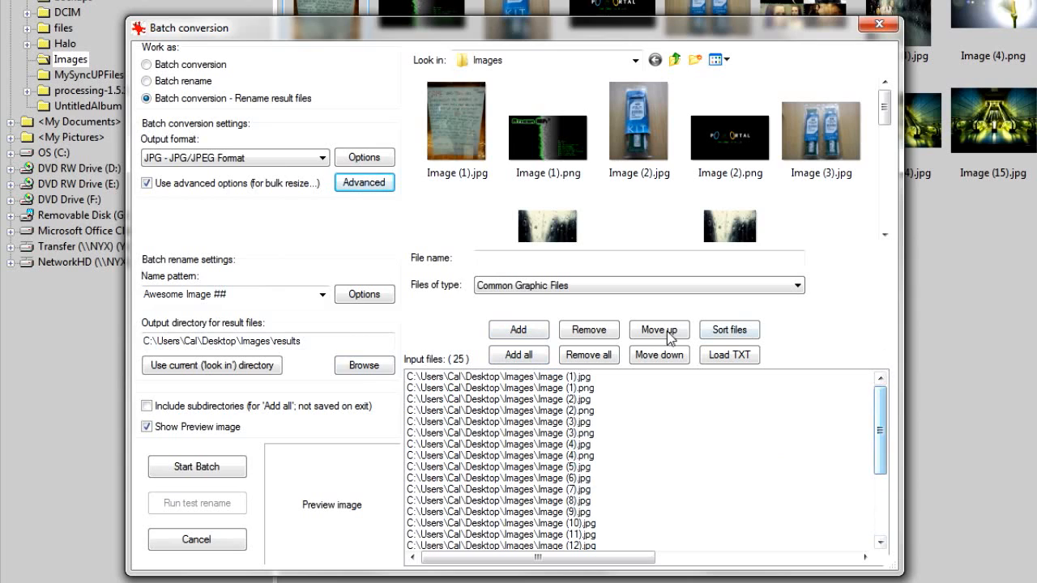
Set the output folder to Images\Results, run the batch, and exit when finished
double_click(285, 340)
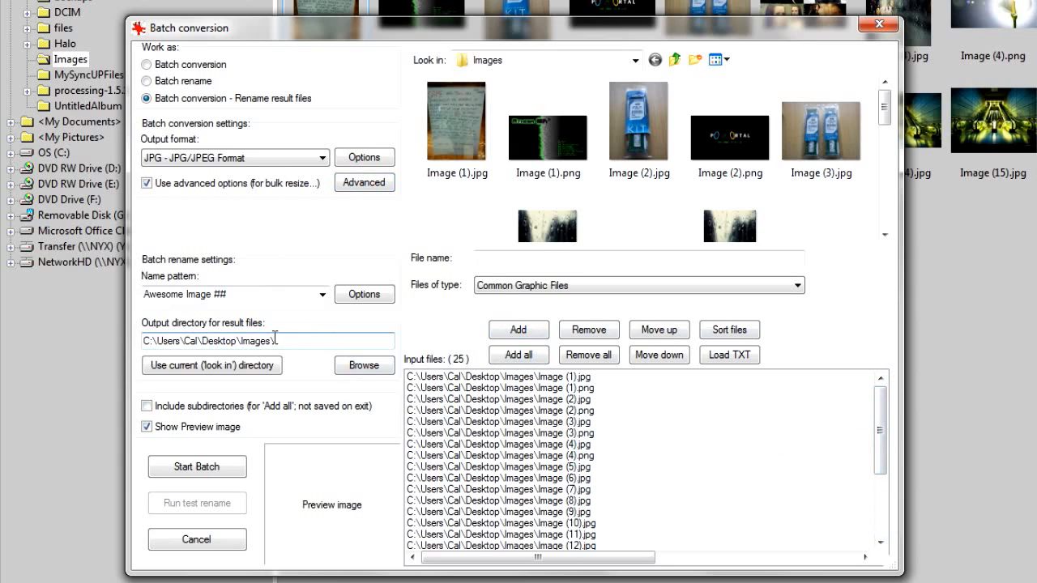
type("Results")
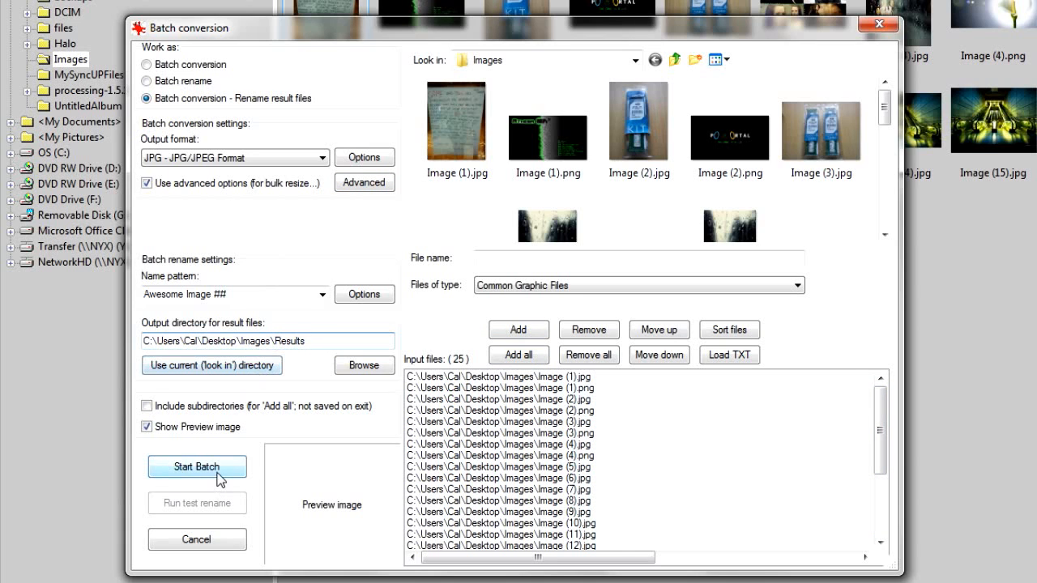
left_click(197, 467)
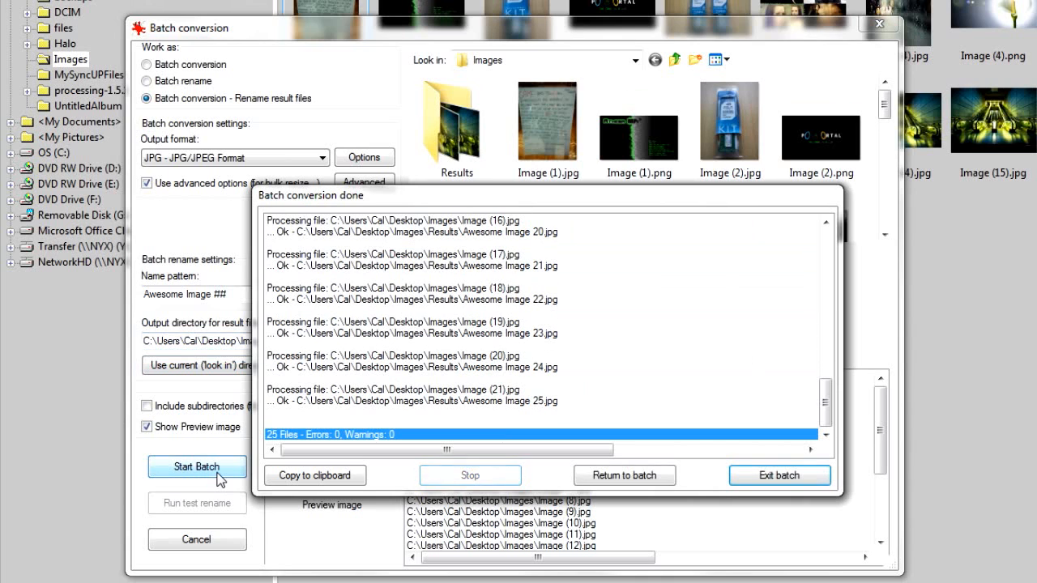
left_click(780, 475)
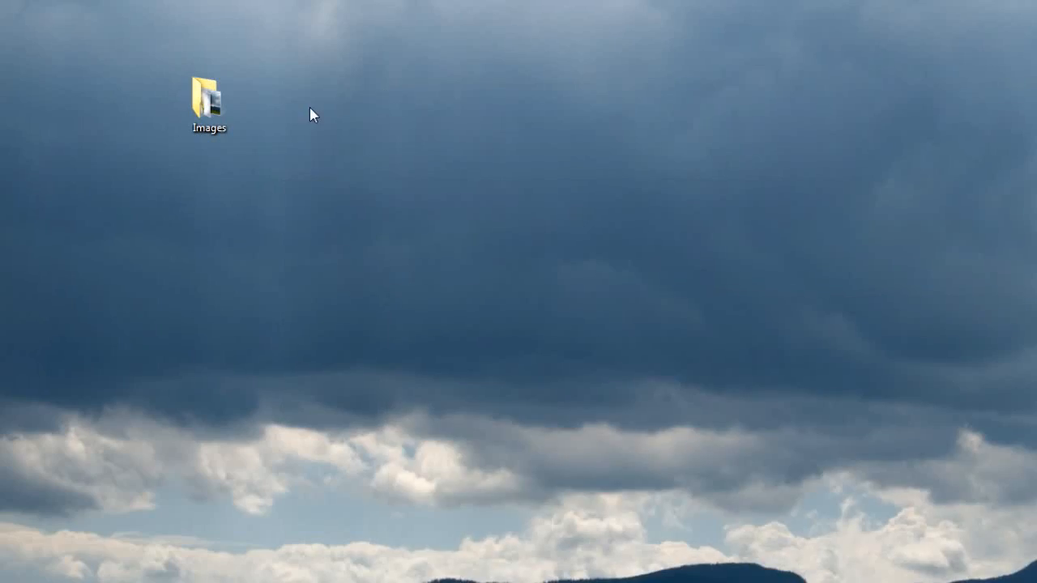
Open Awesome Image 01.jpg from Results in Photo Viewer and step through the next images
double_click(208, 97)
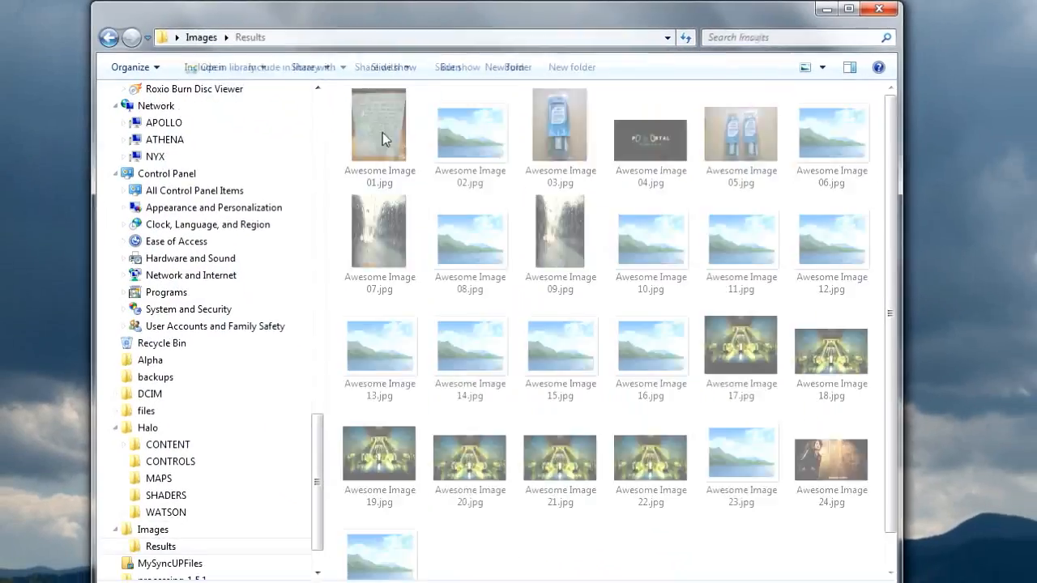
left_click(379, 126)
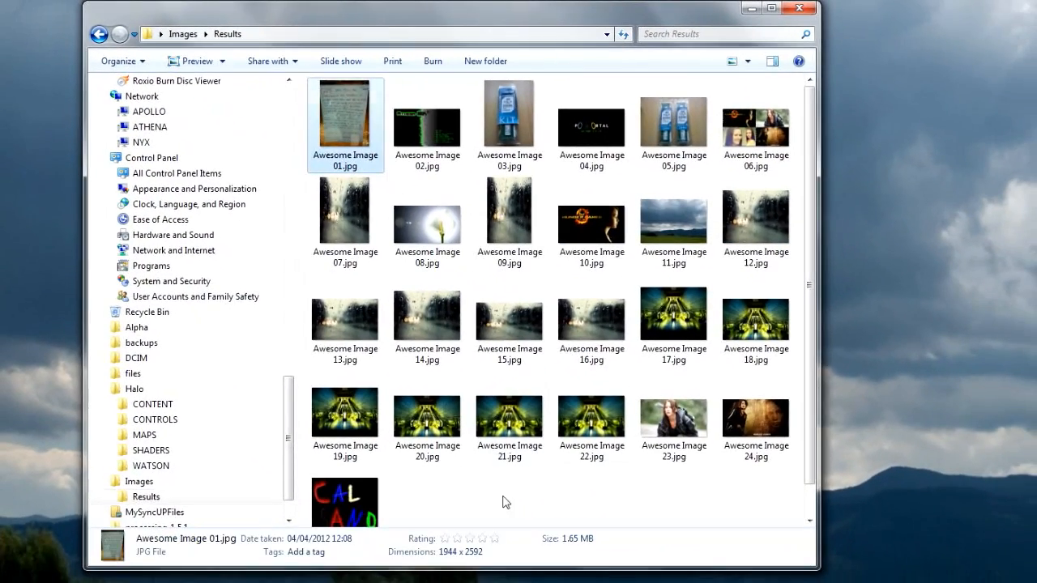
left_click(507, 501)
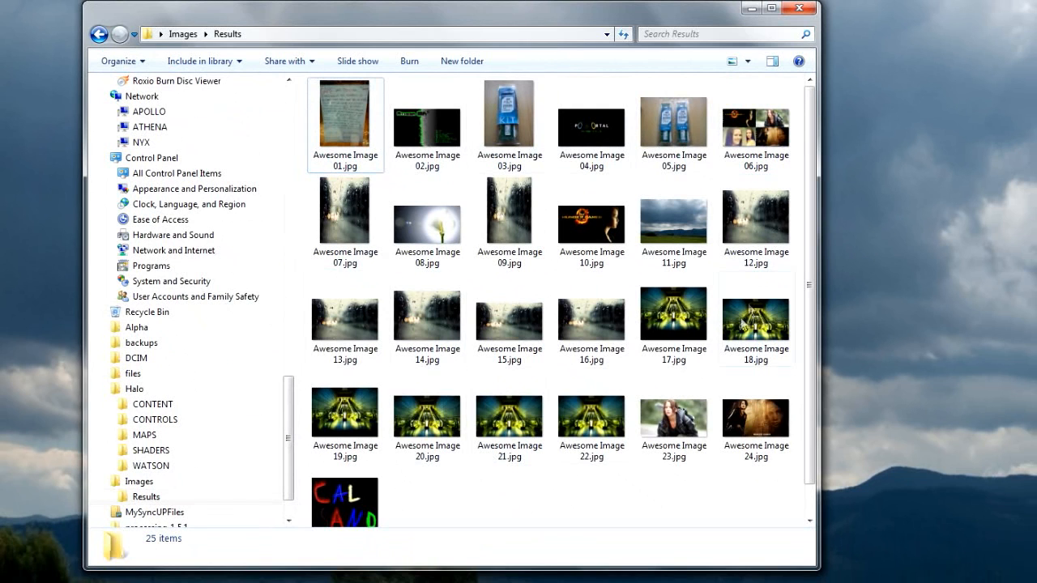
double_click(346, 113)
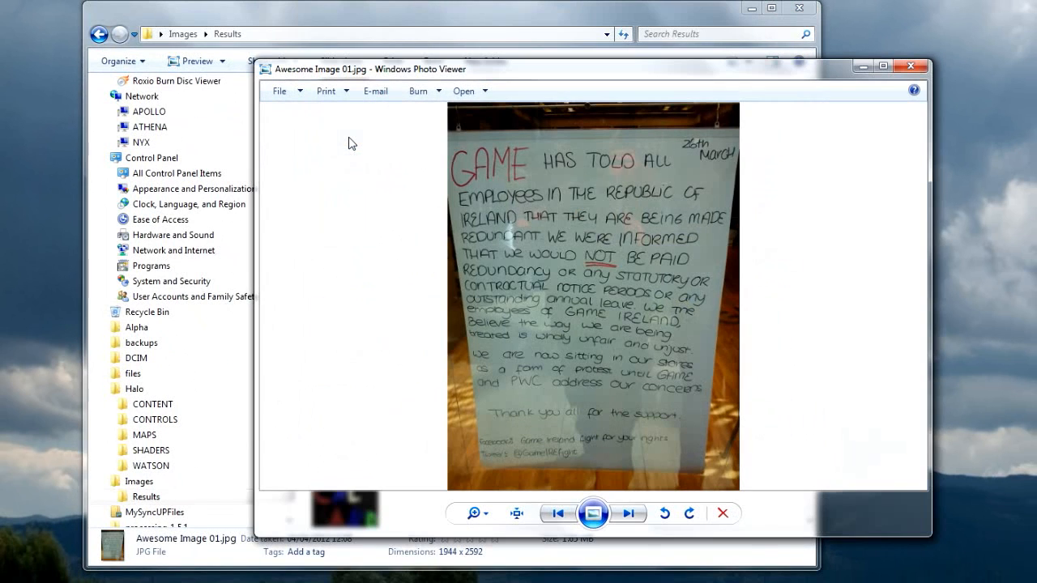
left_click(628, 513)
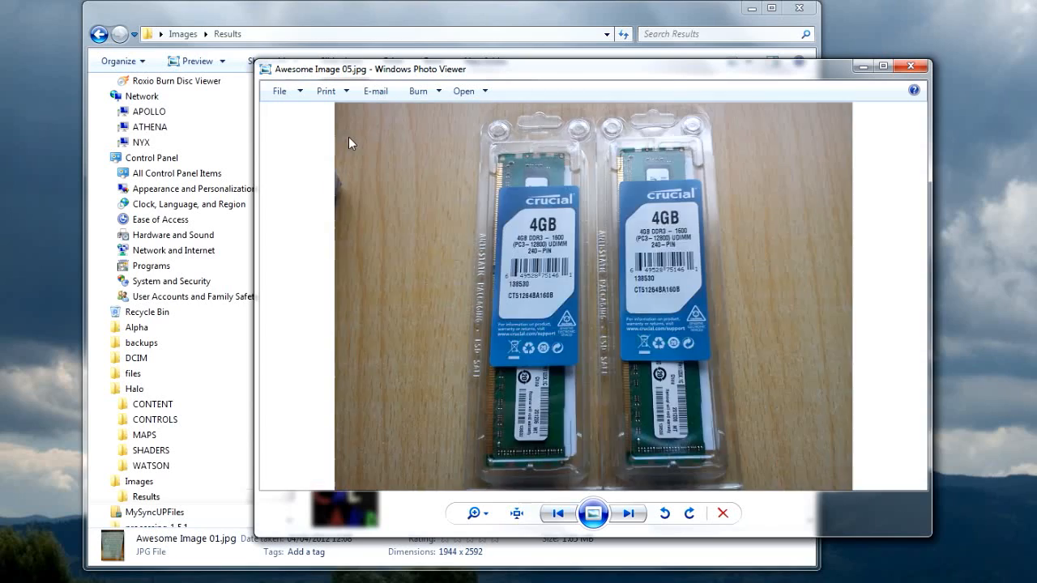
left_click(629, 513)
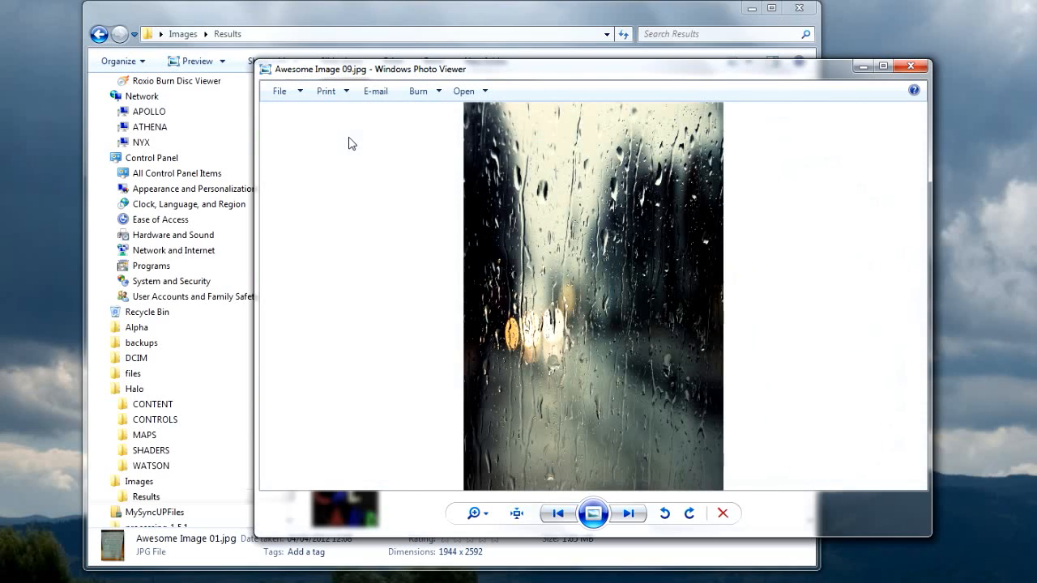